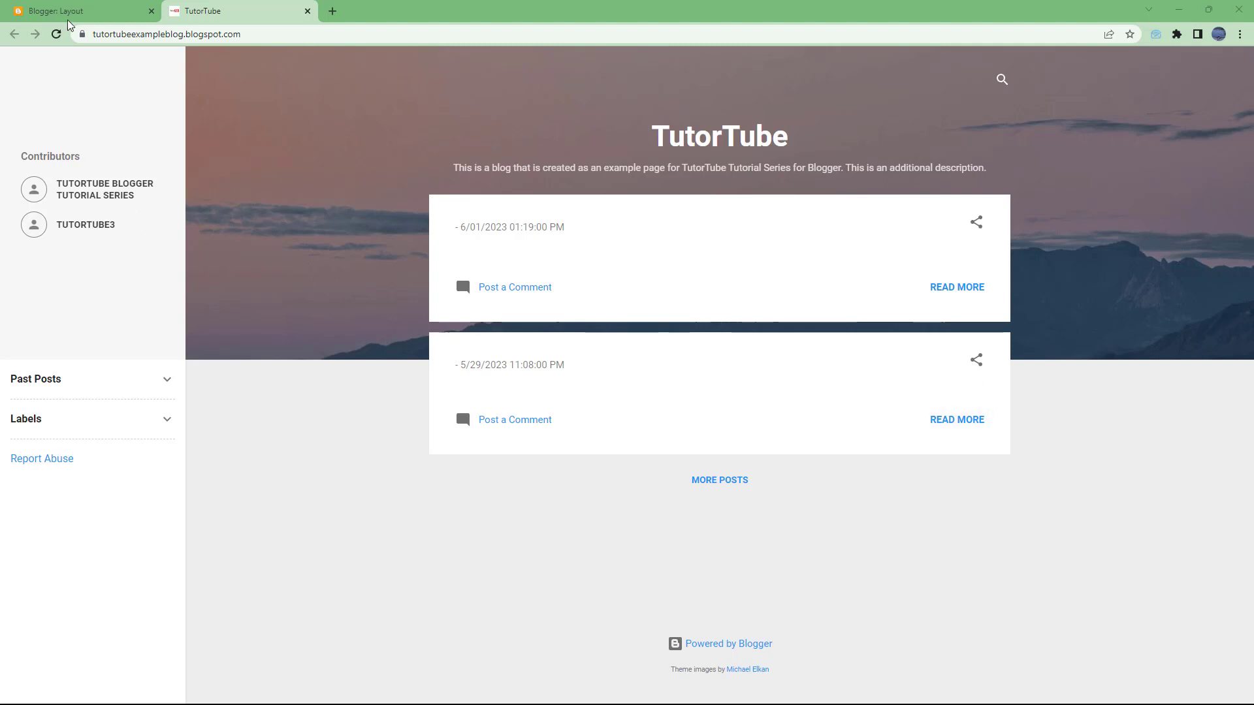
# Step: Switch to the Blogger: Layout tab for the TutorTube blog
pyautogui.click(80, 11)
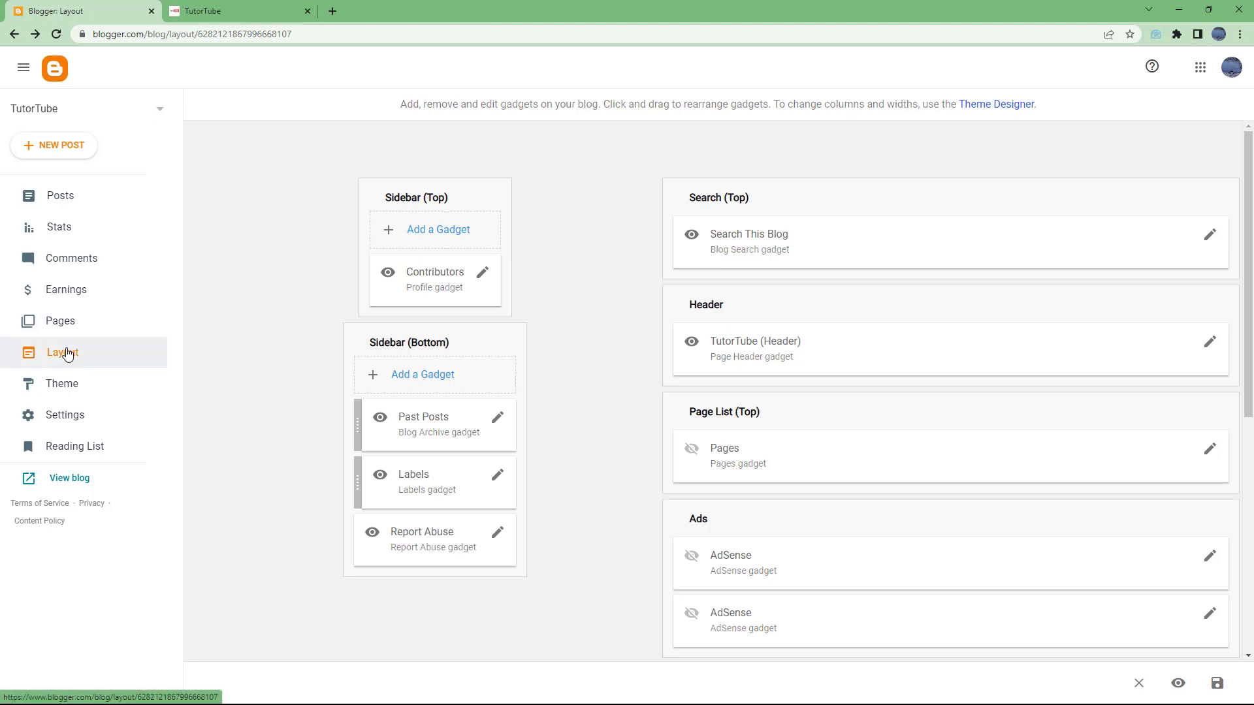
pyautogui.moveTo(333, 379)
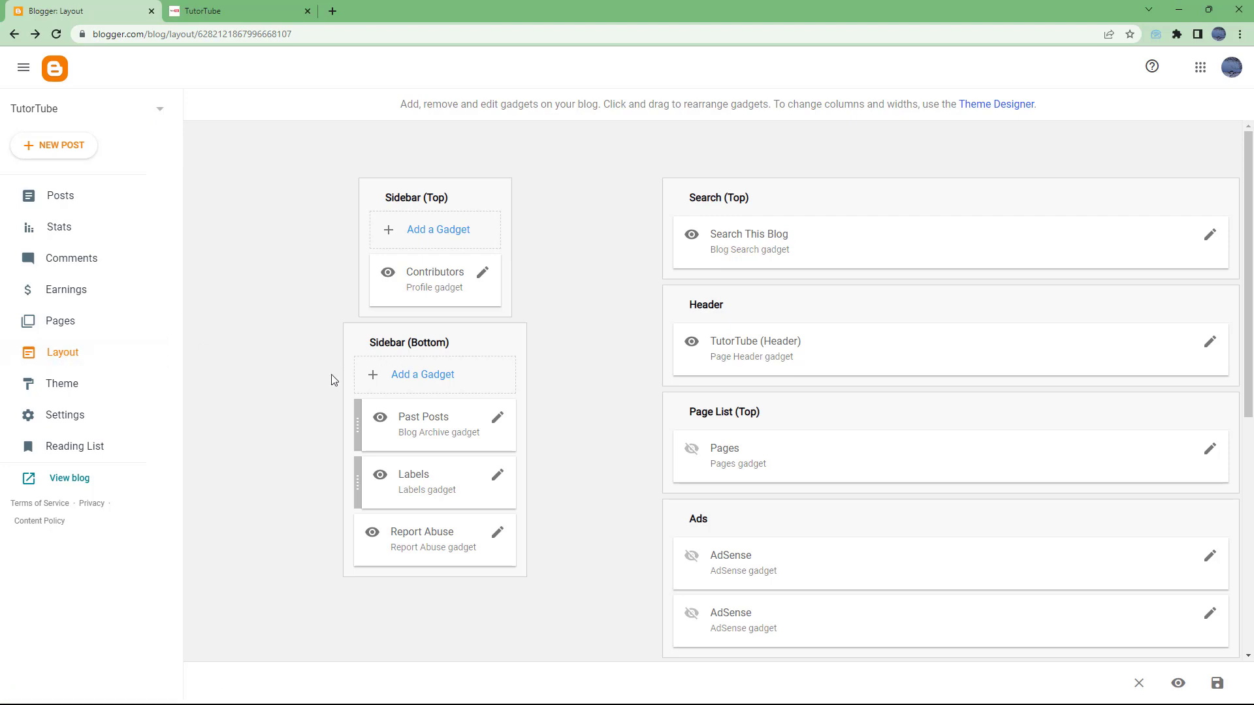
pyautogui.moveTo(425, 389)
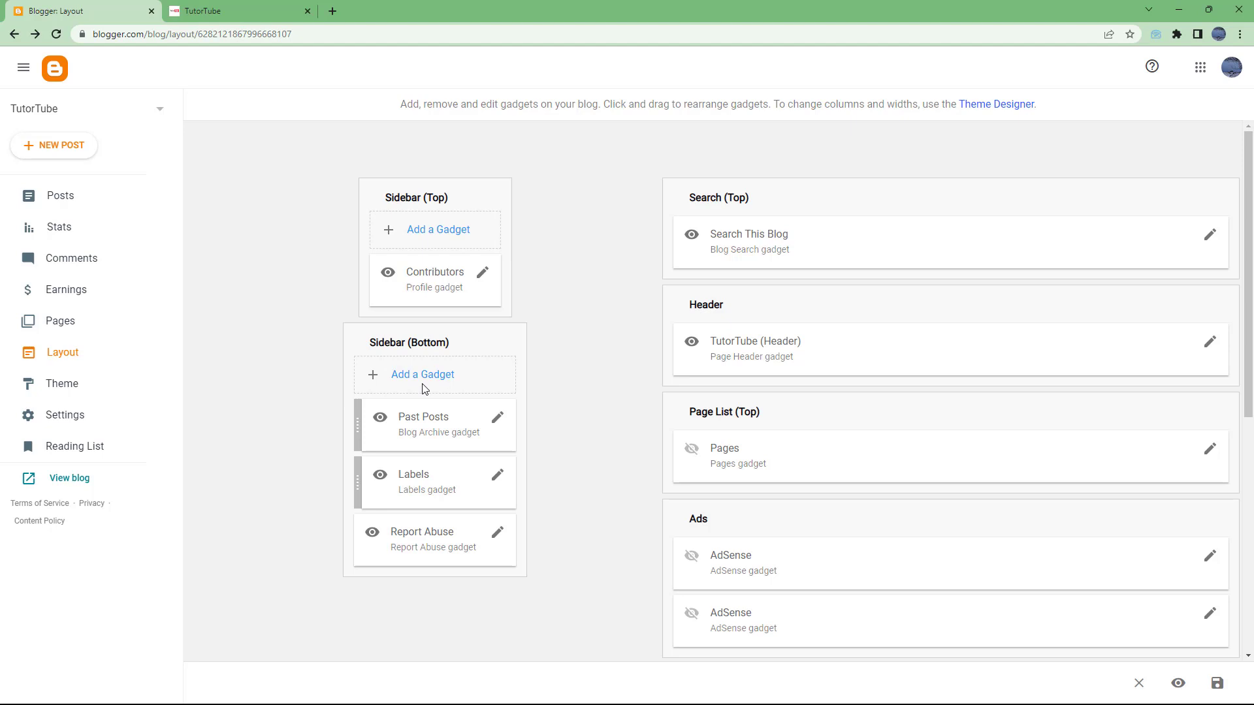
# Step: Add a Followers gadget titled 'Blog Followers' to Sidebar (Bottom) and save it
pyautogui.click(423, 374)
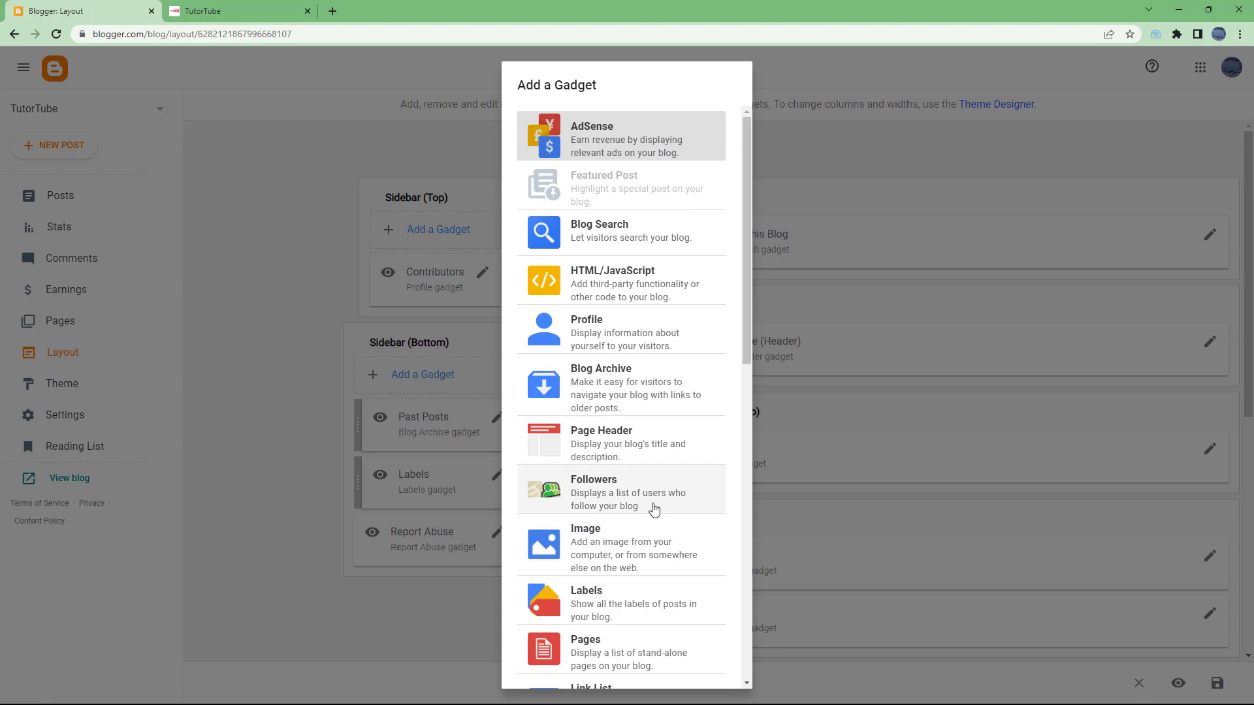
pyautogui.moveTo(640, 500)
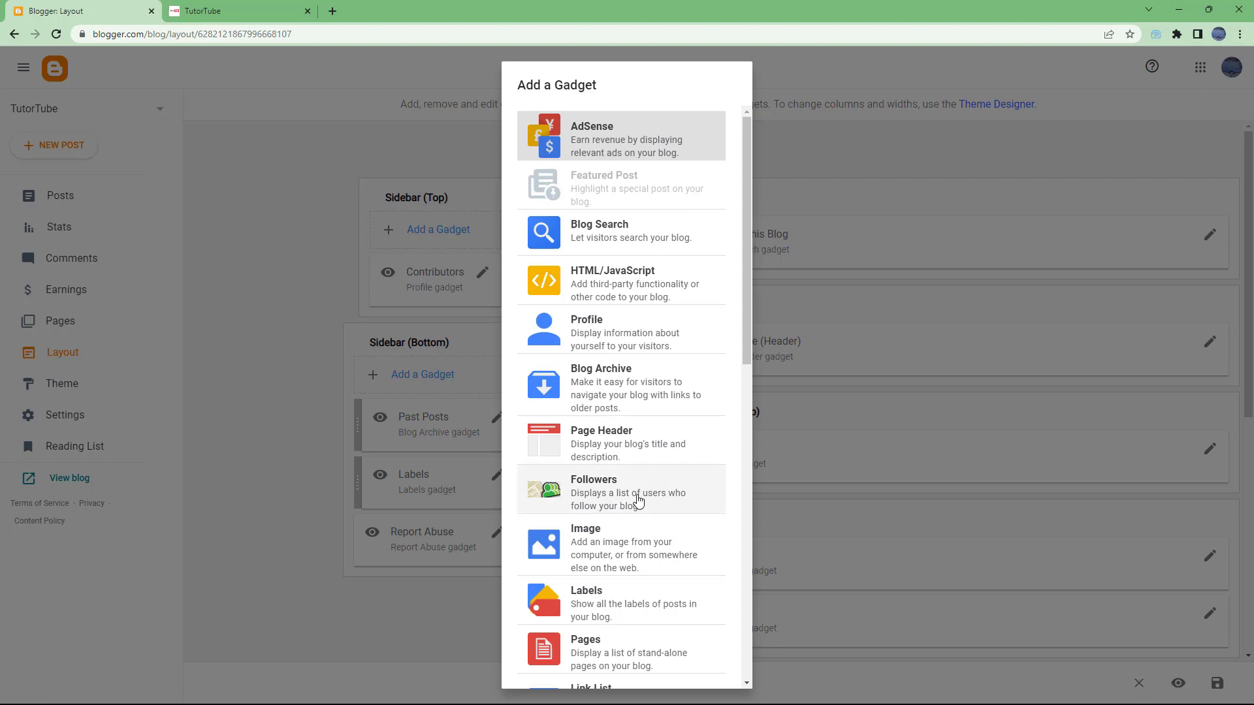
pyautogui.click(595, 488)
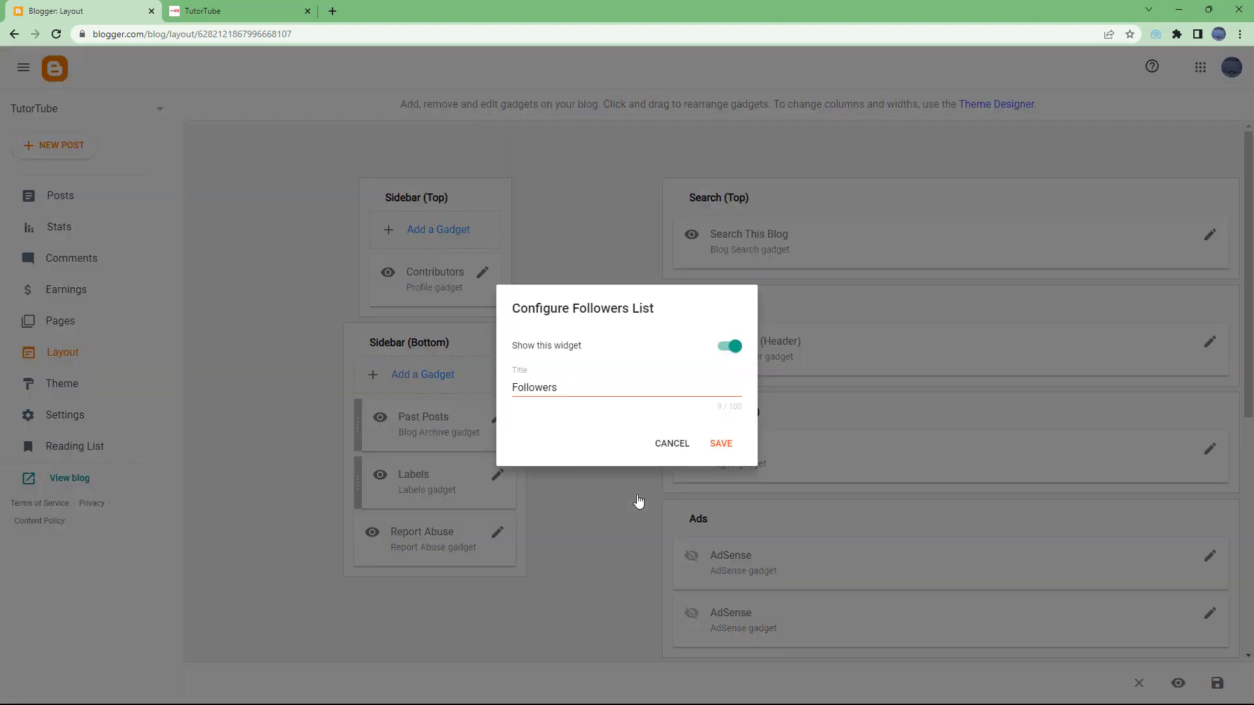
pyautogui.click(567, 387)
pyautogui.write('Blog ')
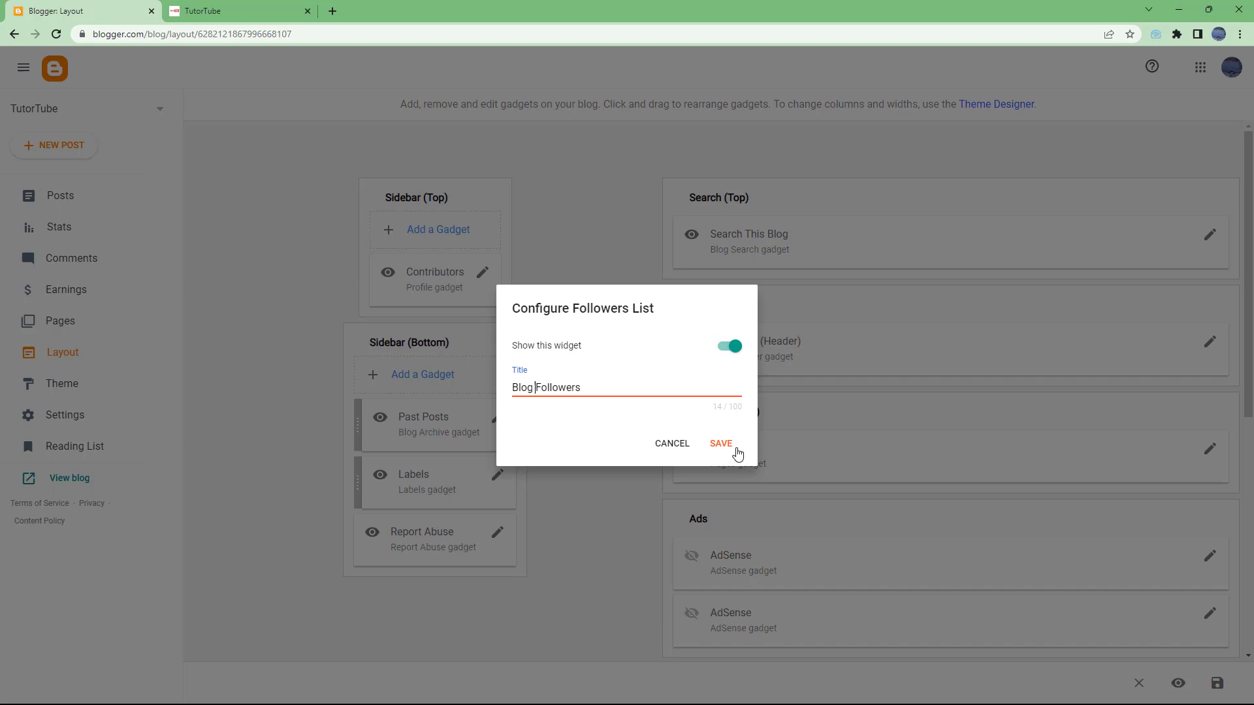
pyautogui.click(720, 444)
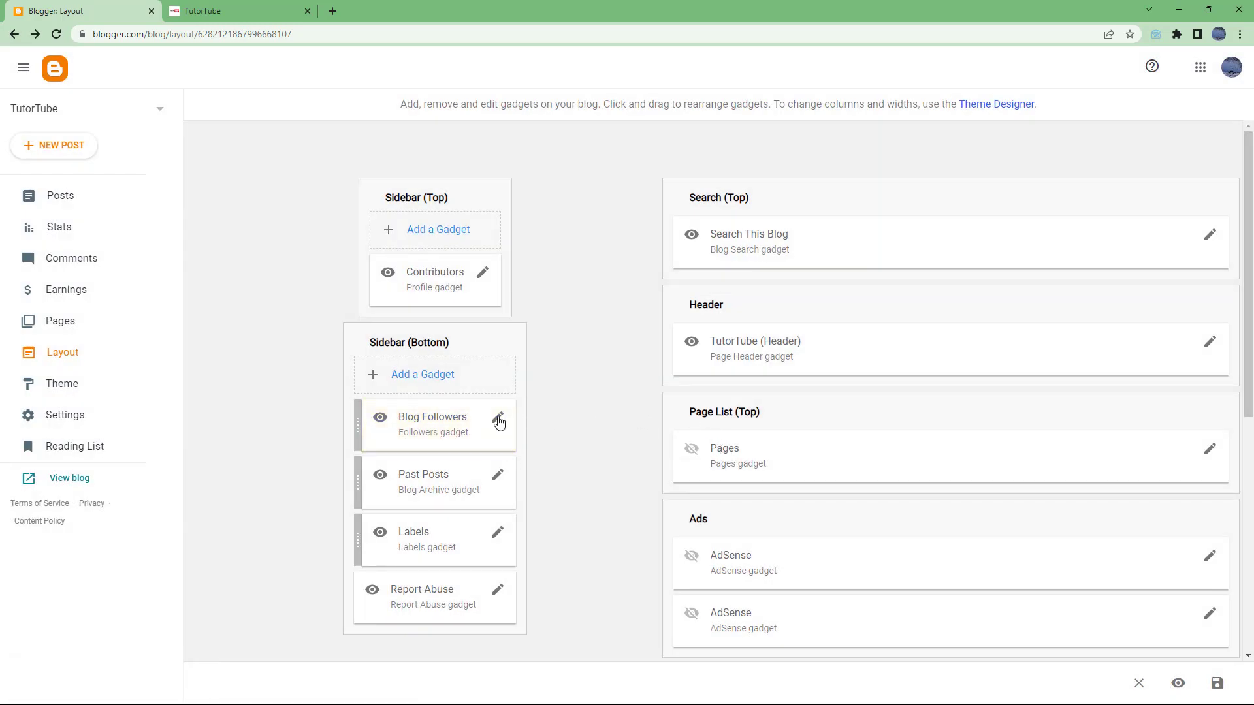
pyautogui.click(496, 420)
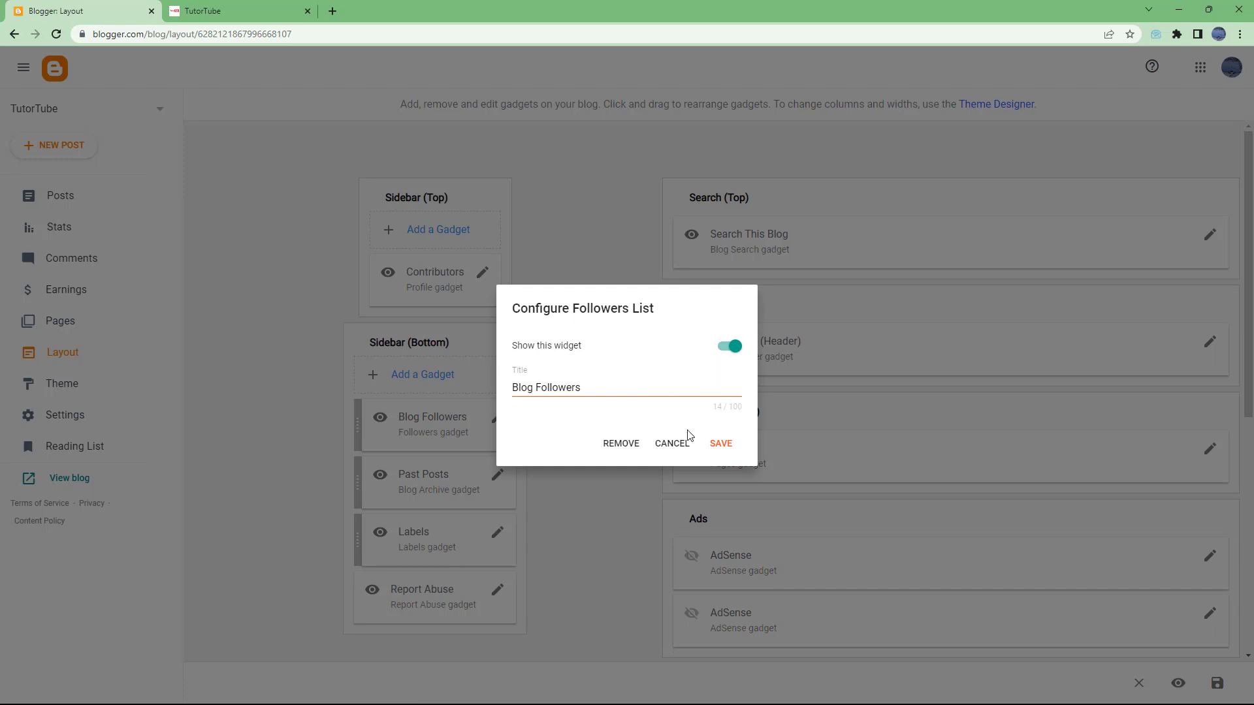
pyautogui.click(719, 444)
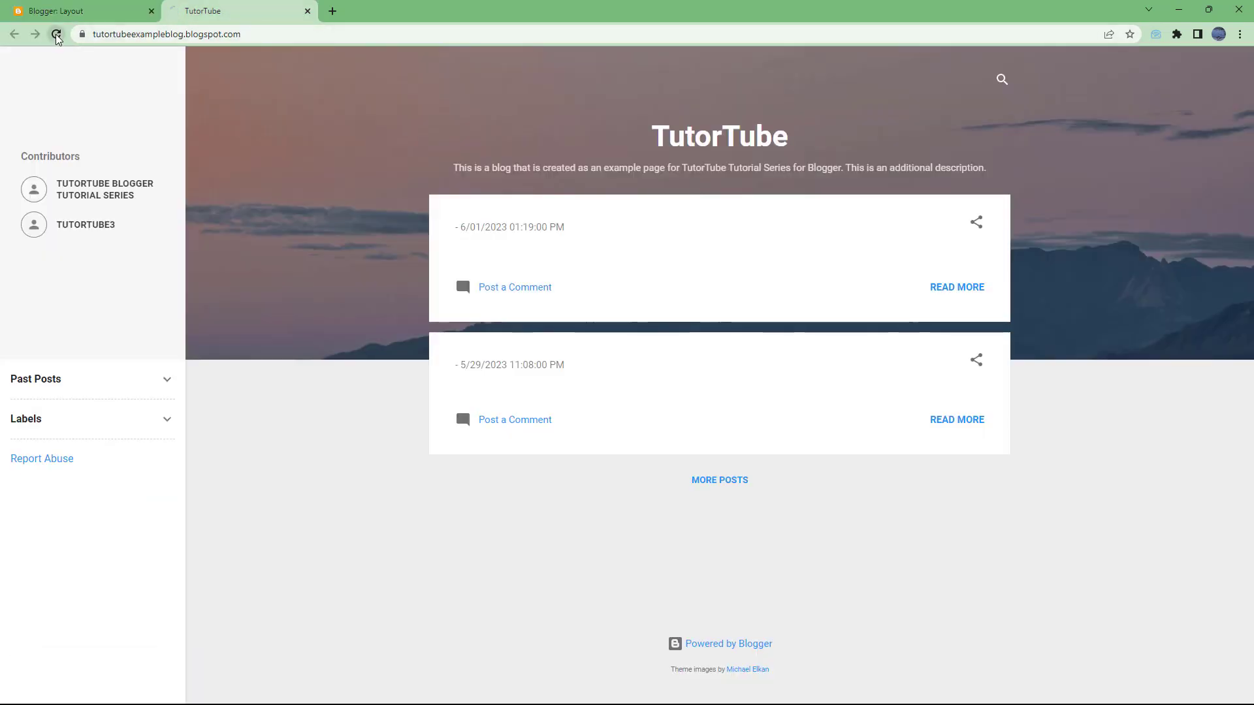
# Step: Reload the blog and follow it from the Blog Followers gadget, confirming in the popup
pyautogui.click(56, 33)
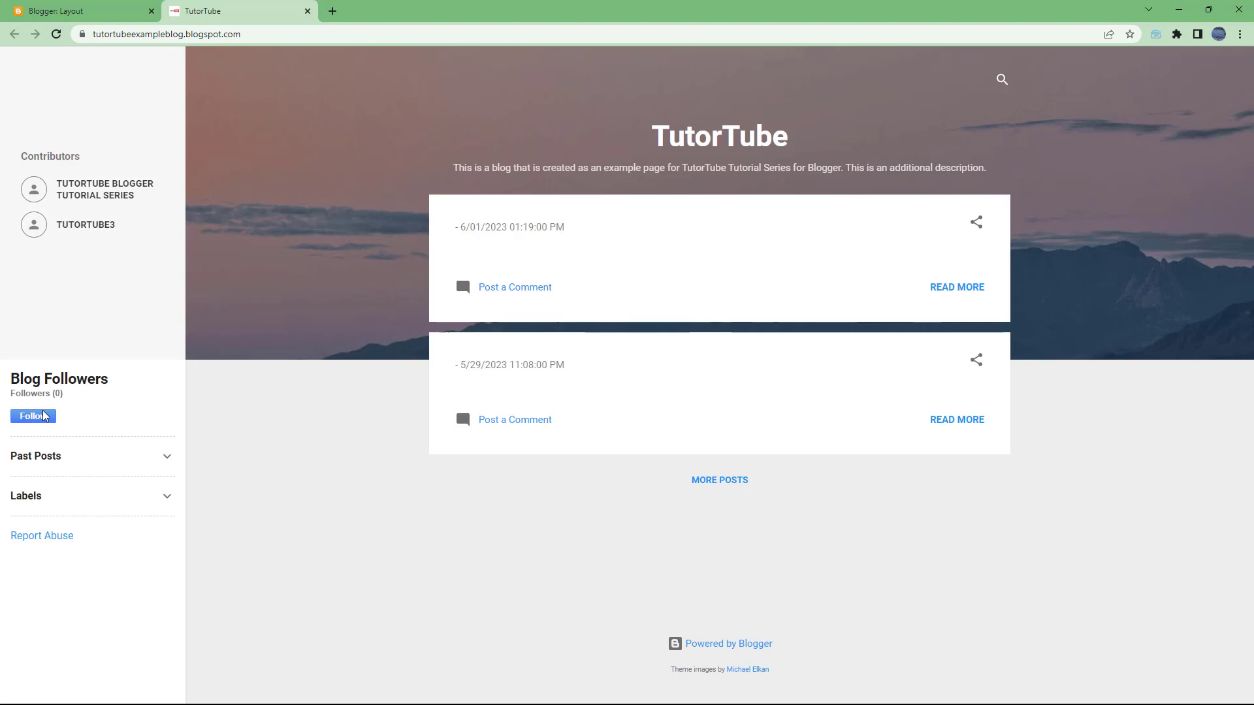
pyautogui.moveTo(94, 417)
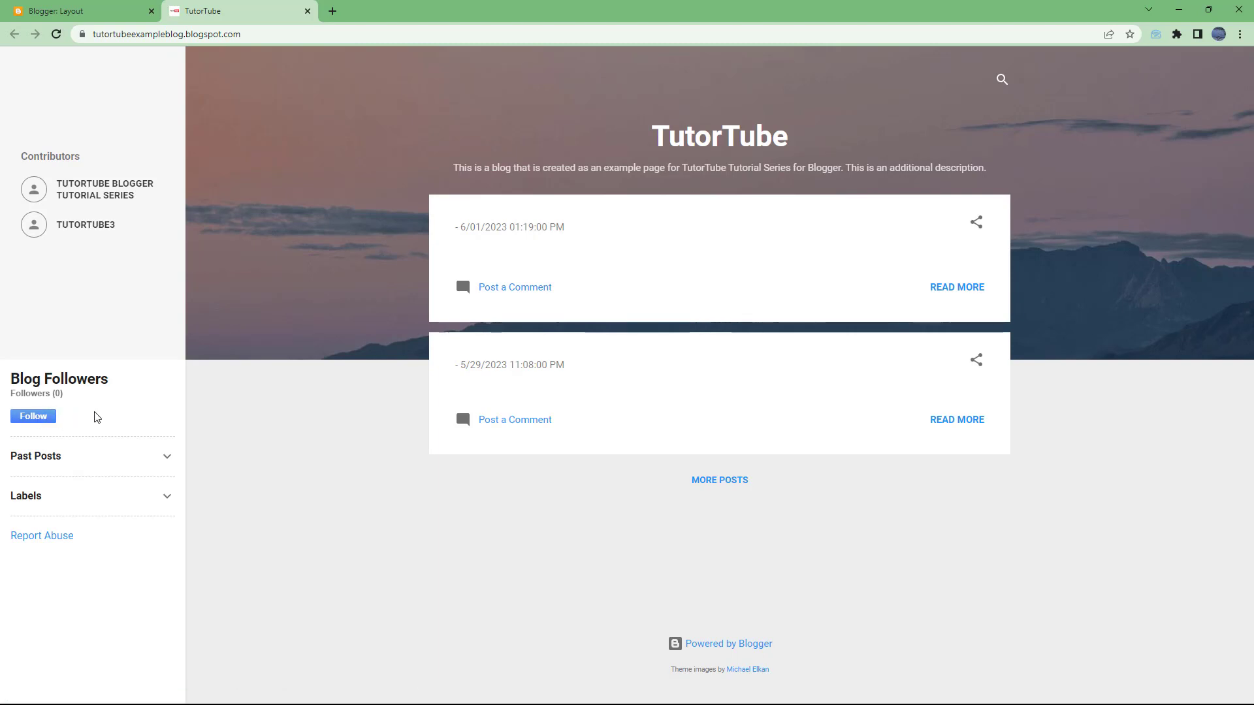
pyautogui.click(33, 416)
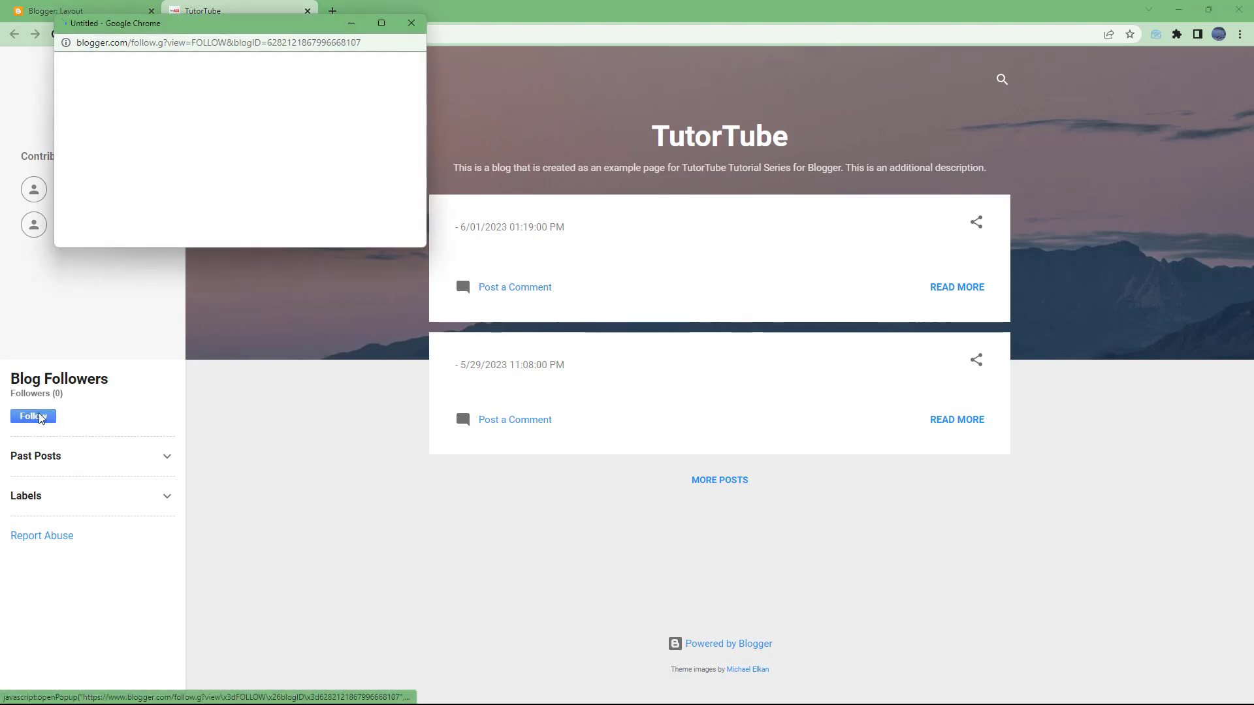
pyautogui.click(32, 416)
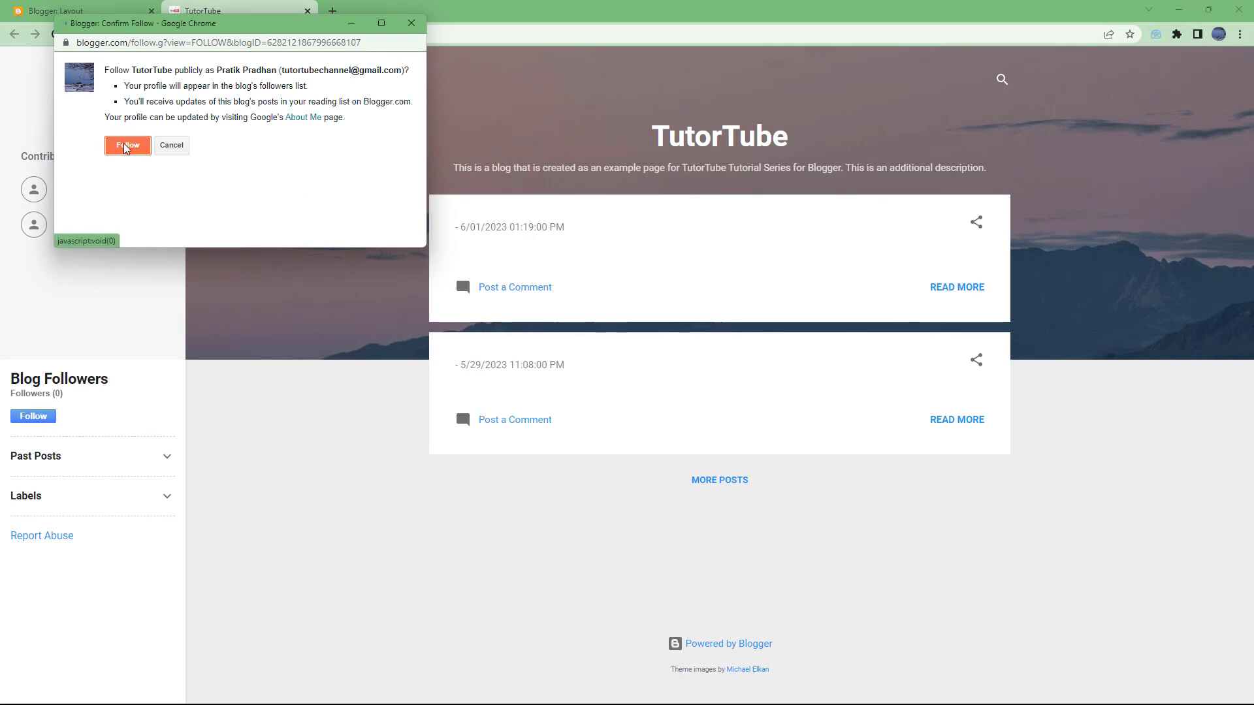
pyautogui.click(126, 146)
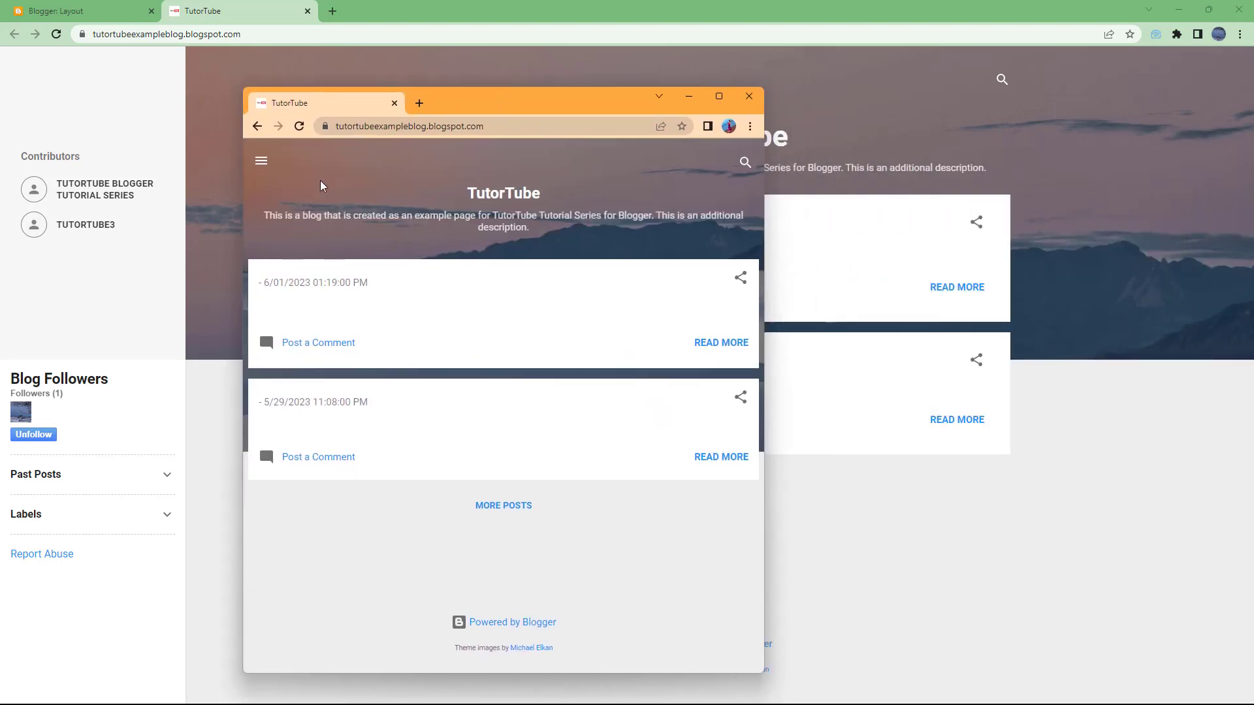
# Step: Follow TutorTube from the second account's sidebar, then close that browser window
pyautogui.click(261, 160)
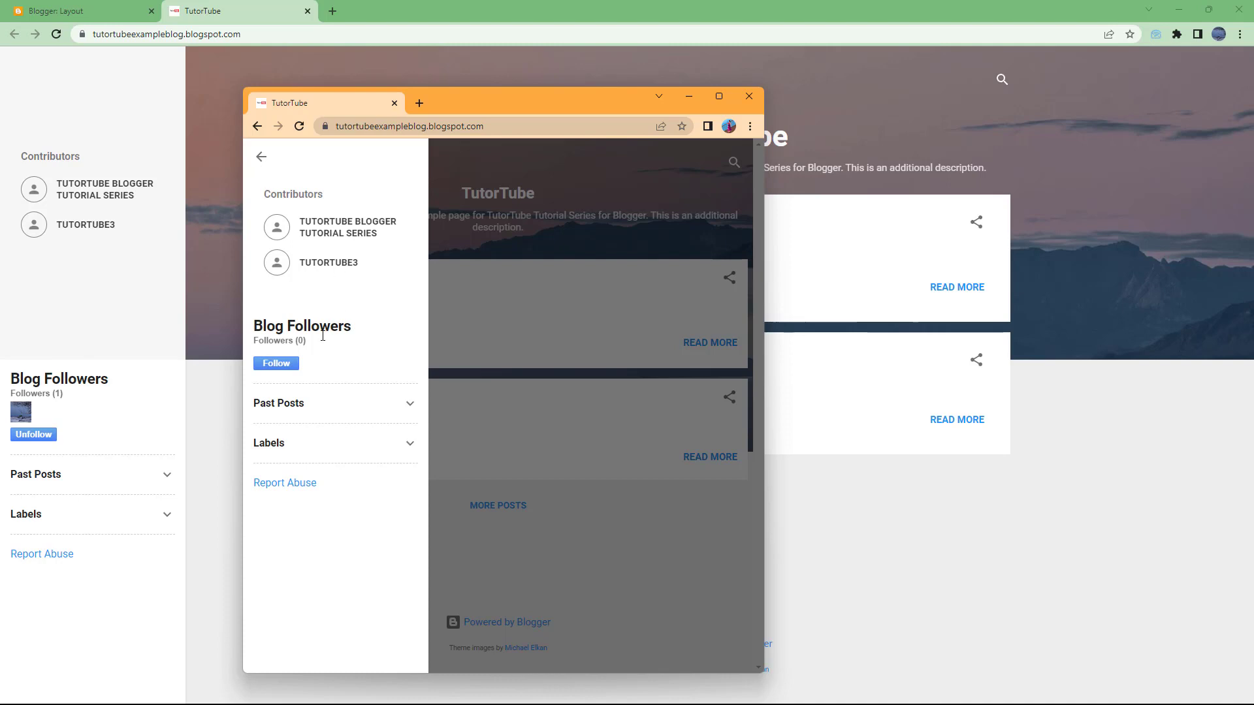
pyautogui.moveTo(321, 363)
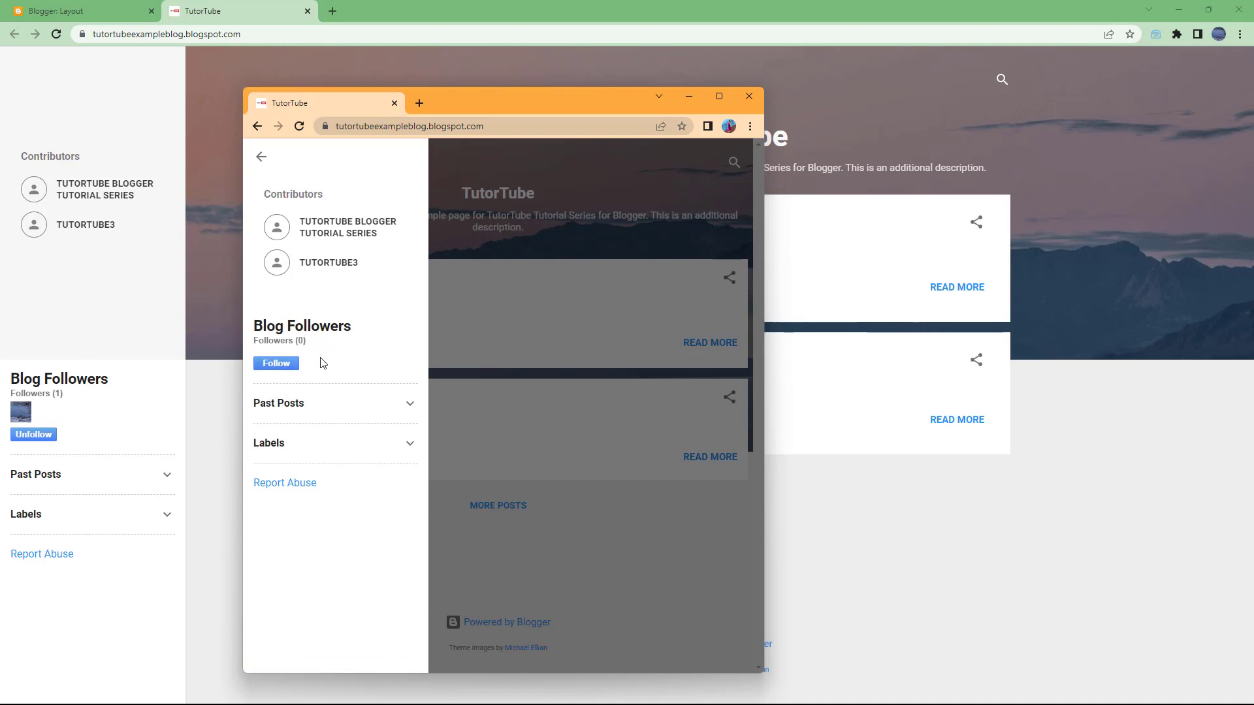
pyautogui.click(275, 363)
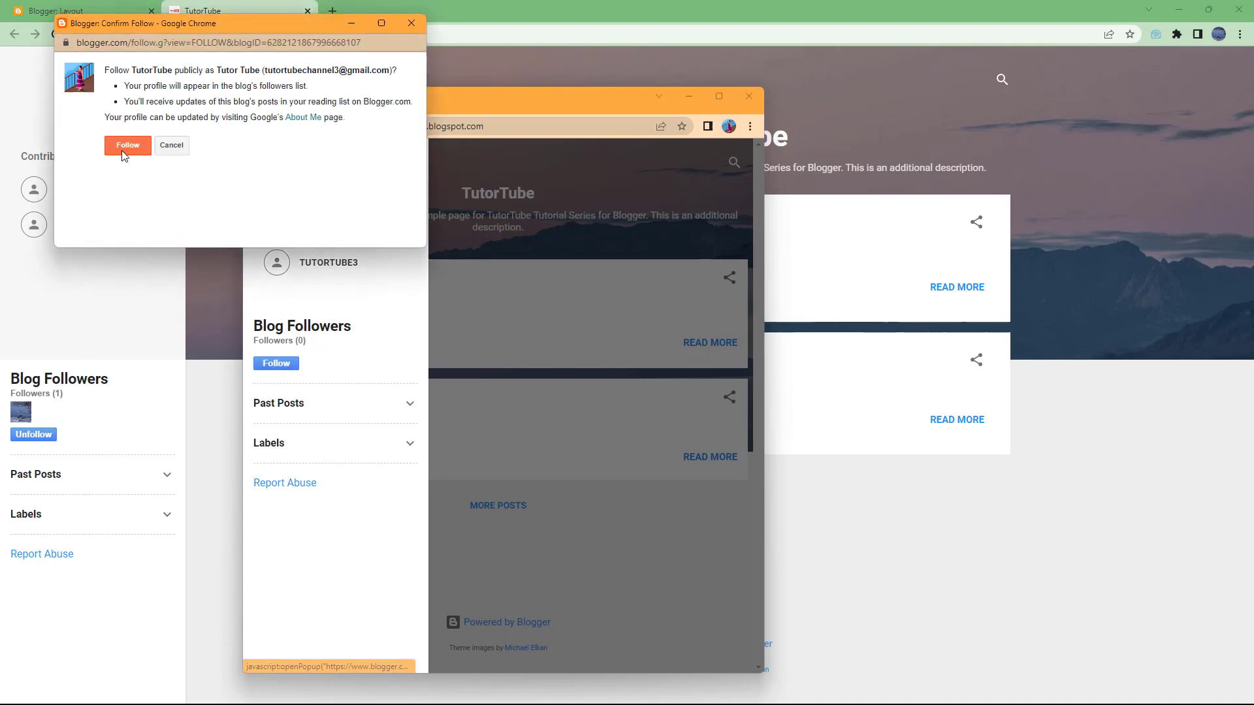
pyautogui.click(126, 145)
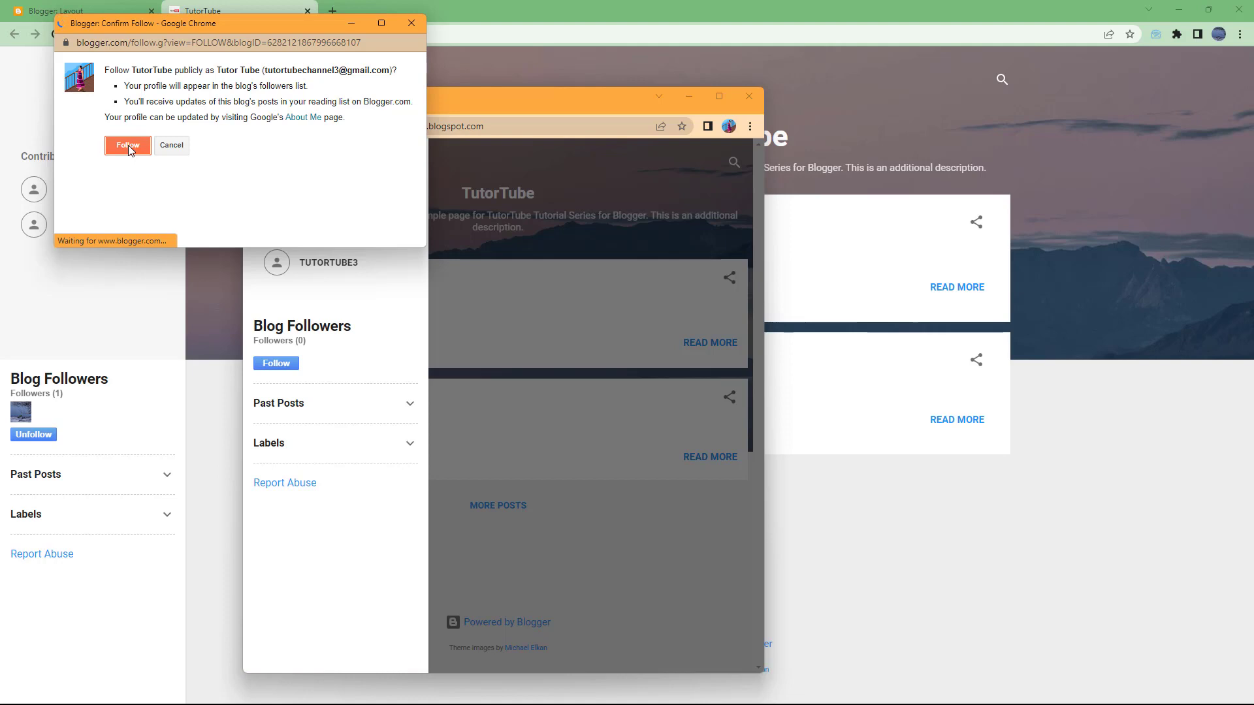
pyautogui.click(126, 146)
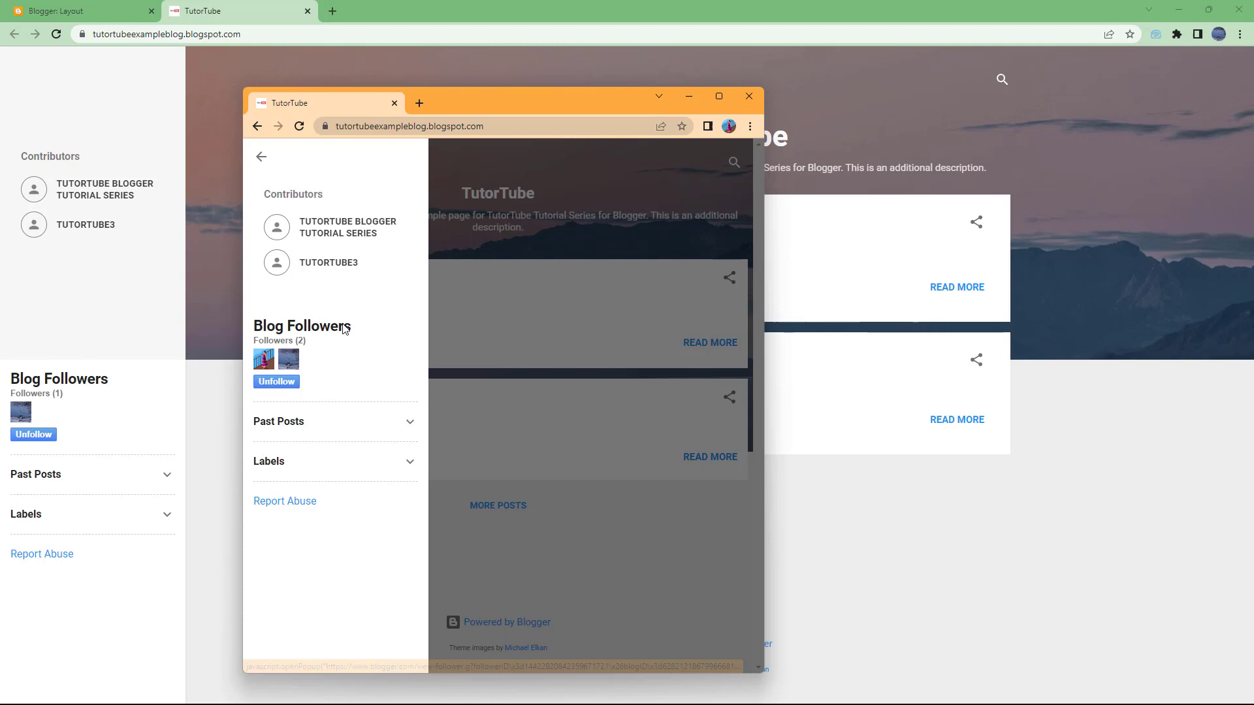
pyautogui.click(748, 96)
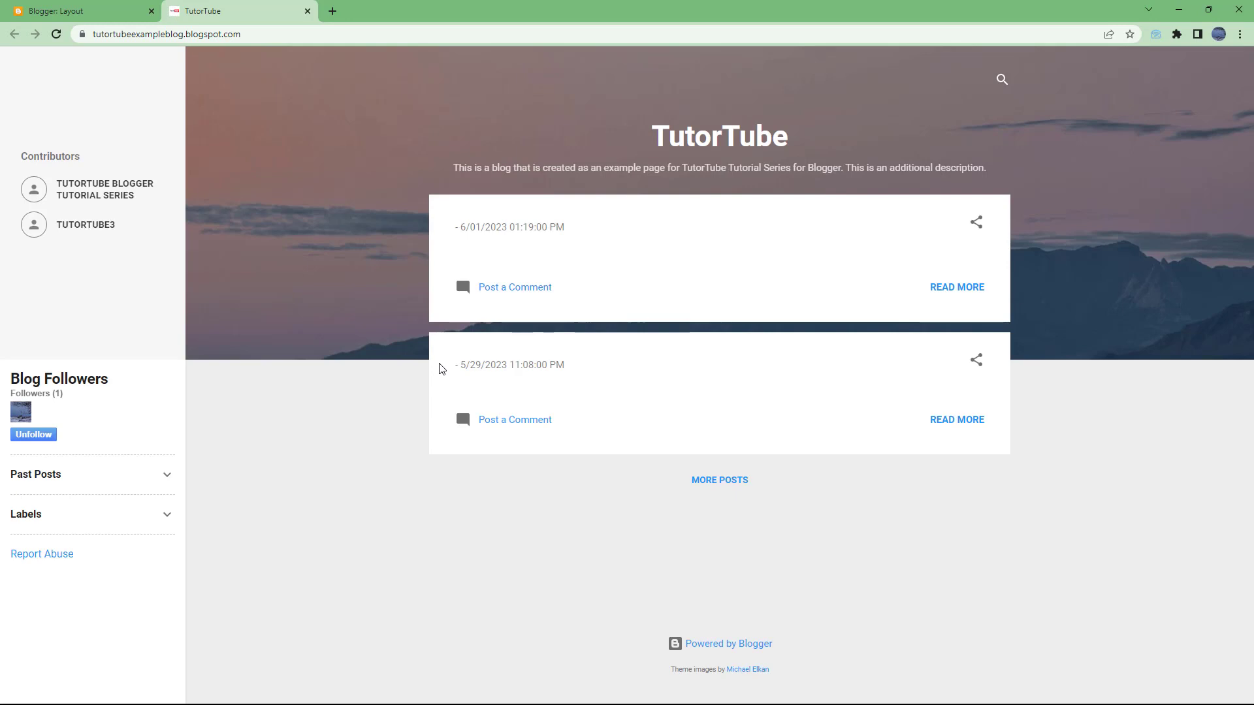
# Step: Reload the blog and unfollow it, dropping Blog Followers to one
pyautogui.click(56, 34)
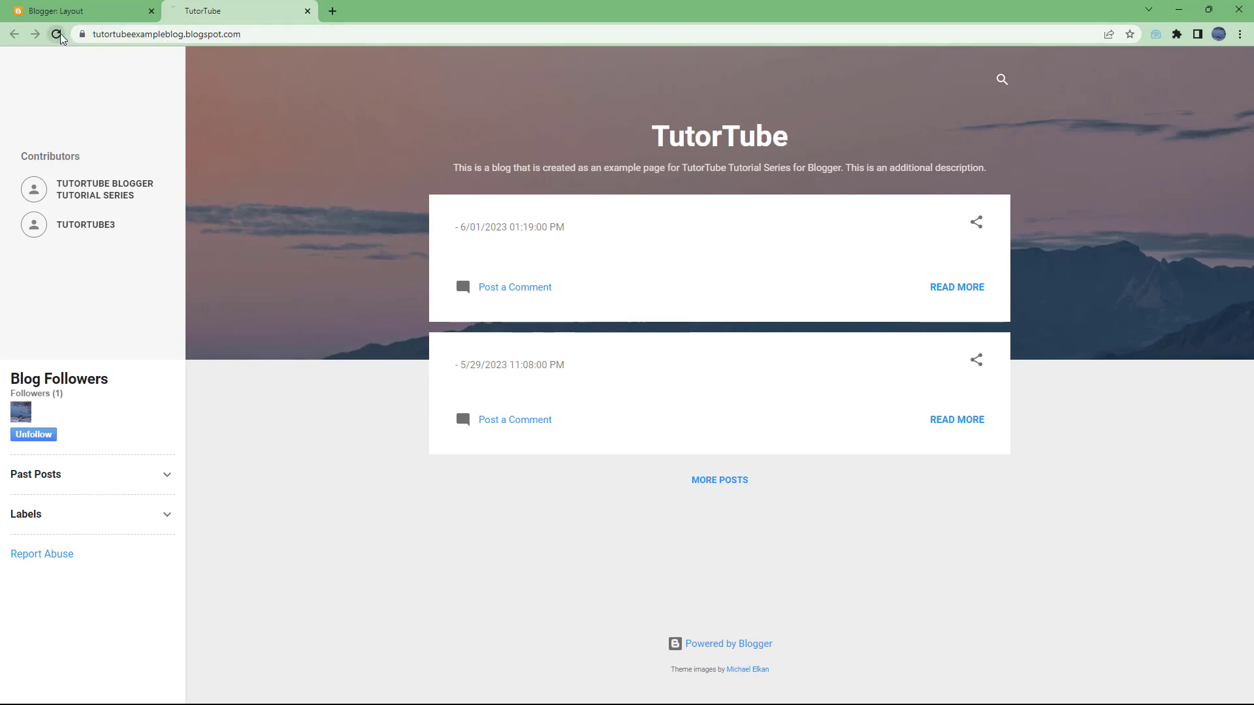
pyautogui.click(56, 33)
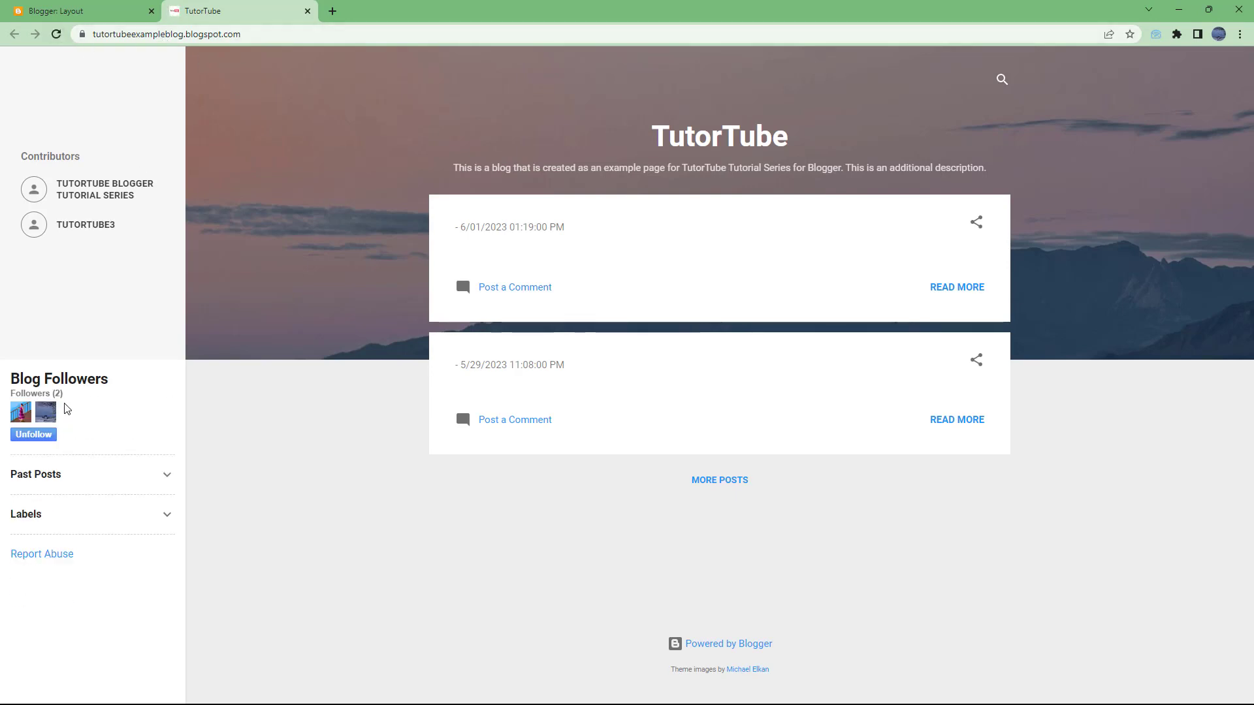
pyautogui.moveTo(33, 439)
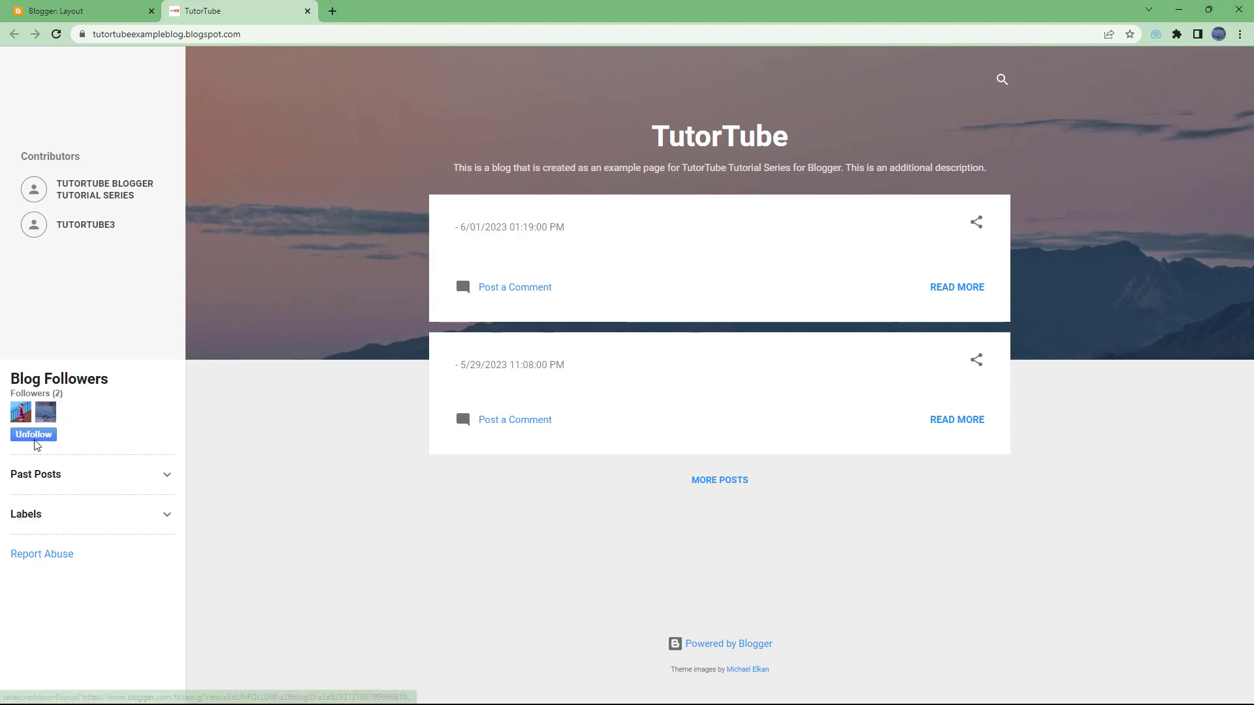
pyautogui.click(33, 434)
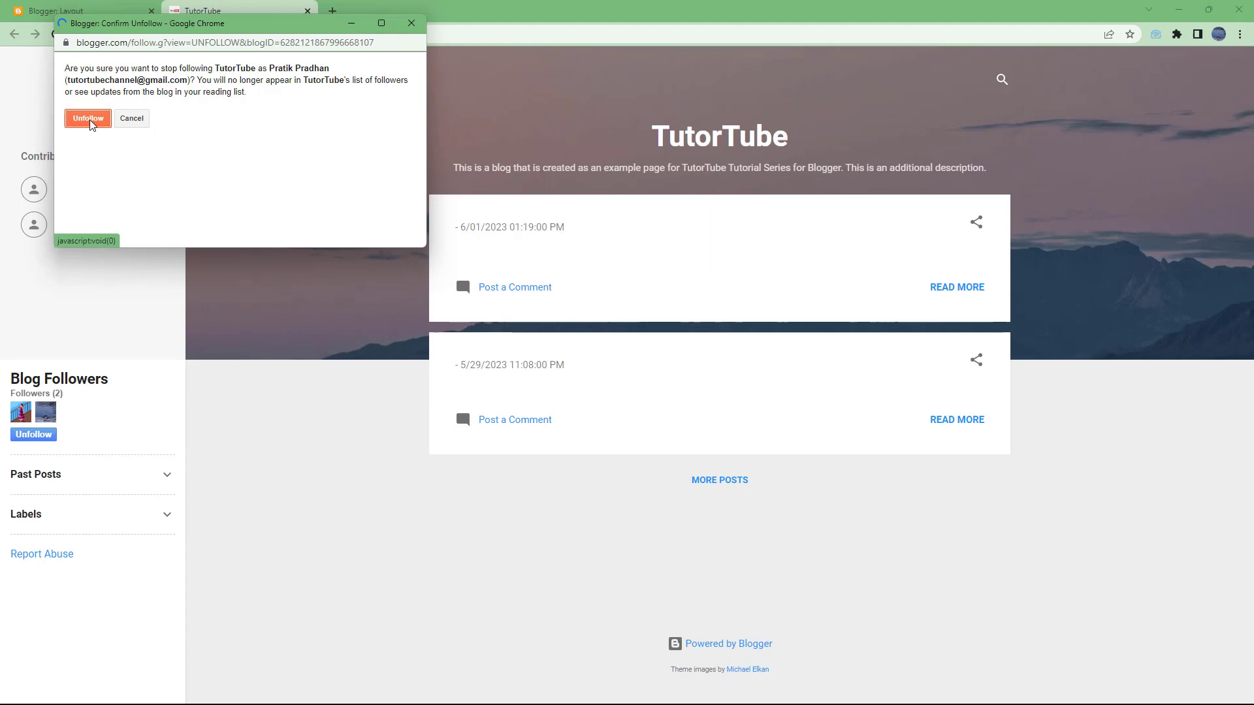
pyautogui.click(87, 119)
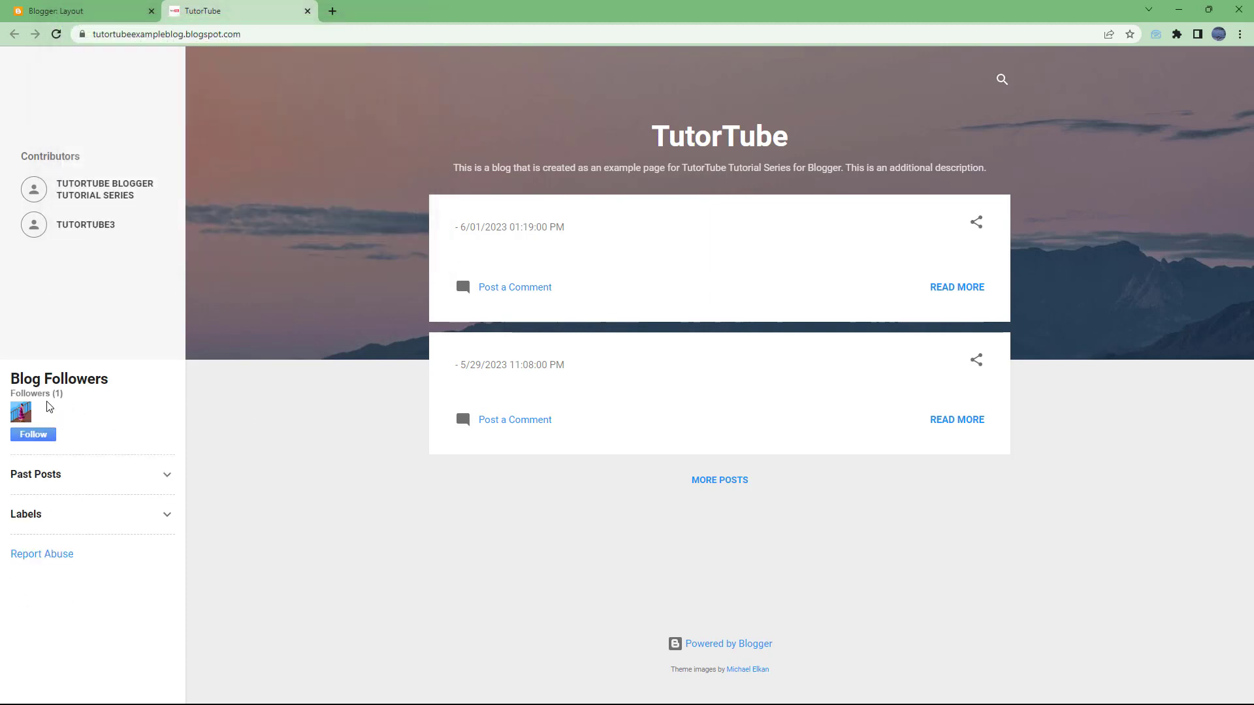
pyautogui.moveTo(106, 407)
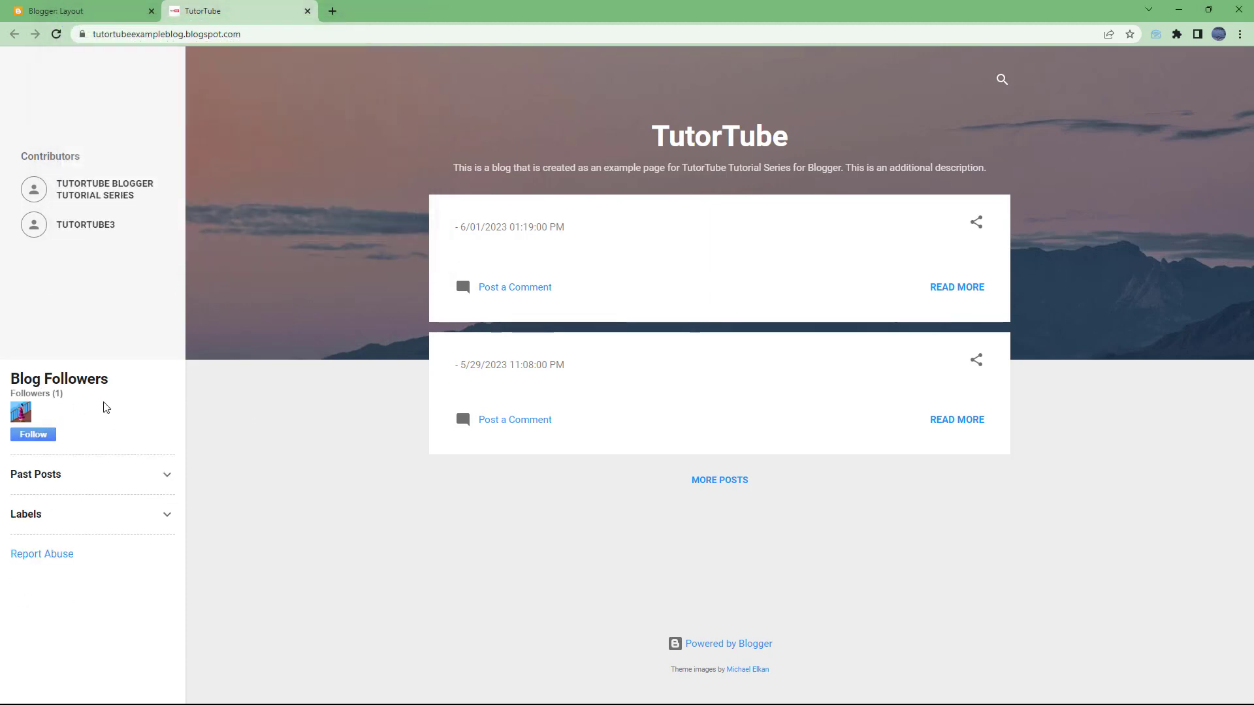
# Step: Follow the blog again to restore two followers, then return to the Layout editor
pyautogui.click(33, 434)
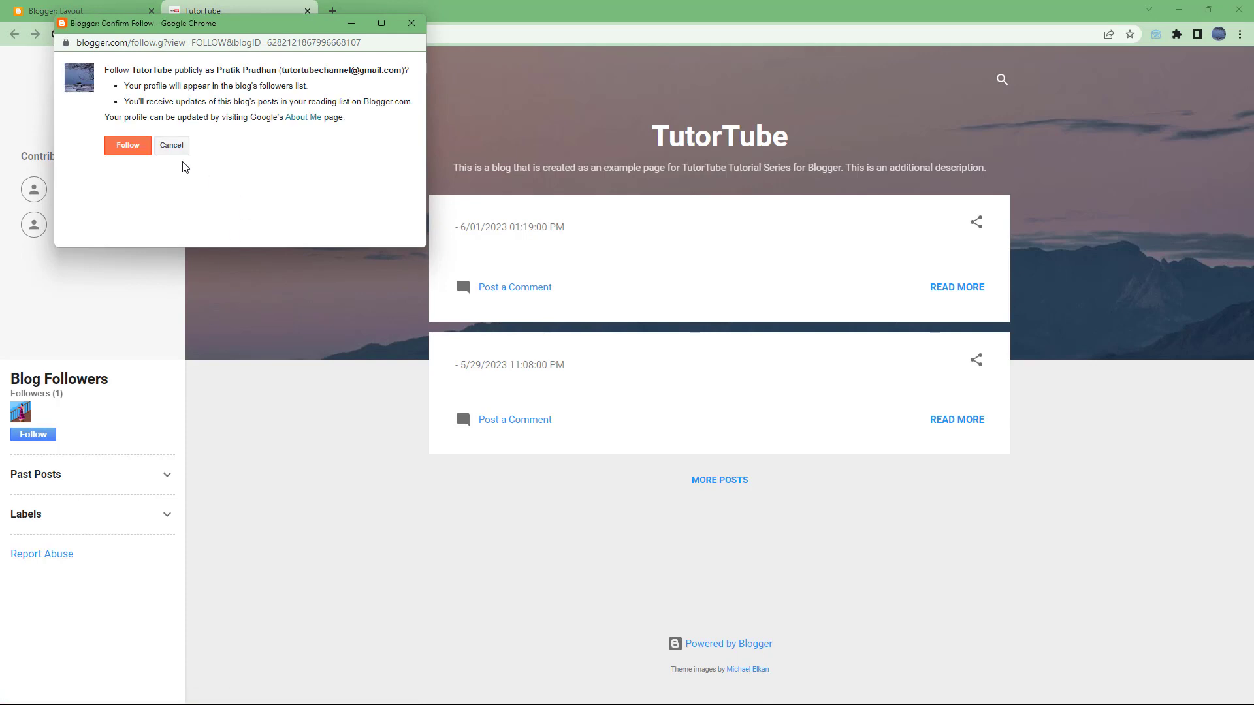
pyautogui.click(128, 145)
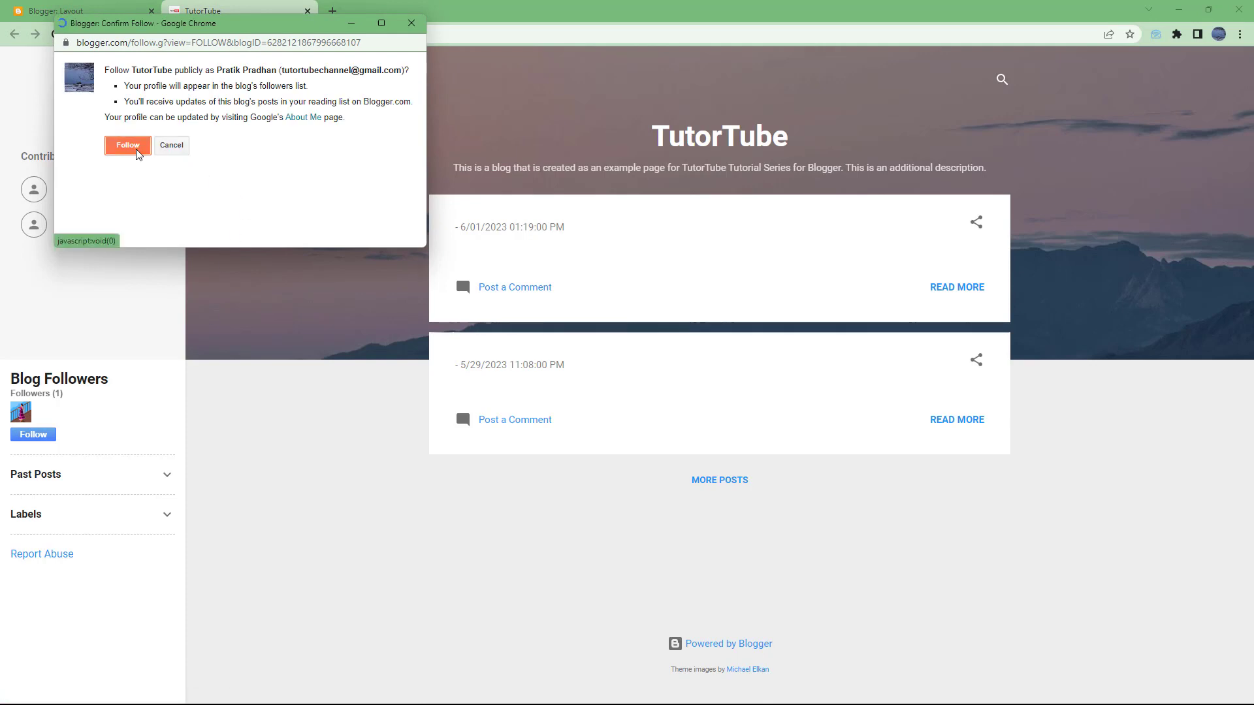
pyautogui.click(127, 145)
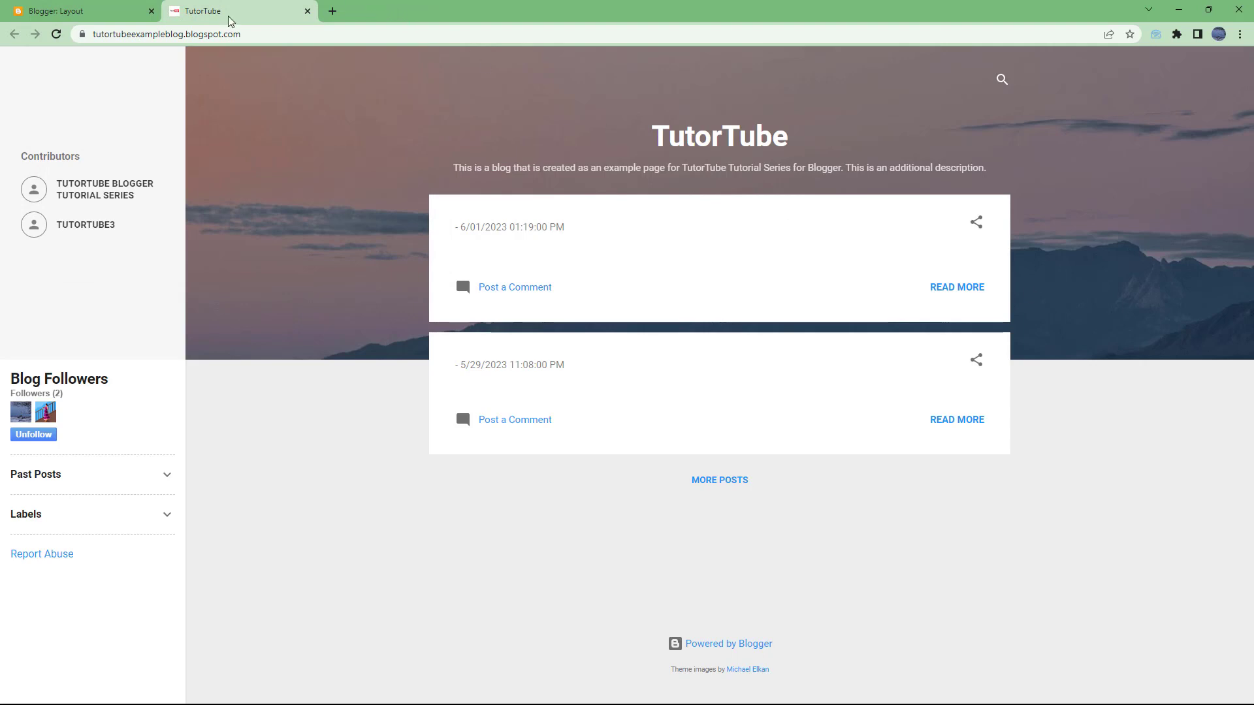
pyautogui.click(75, 11)
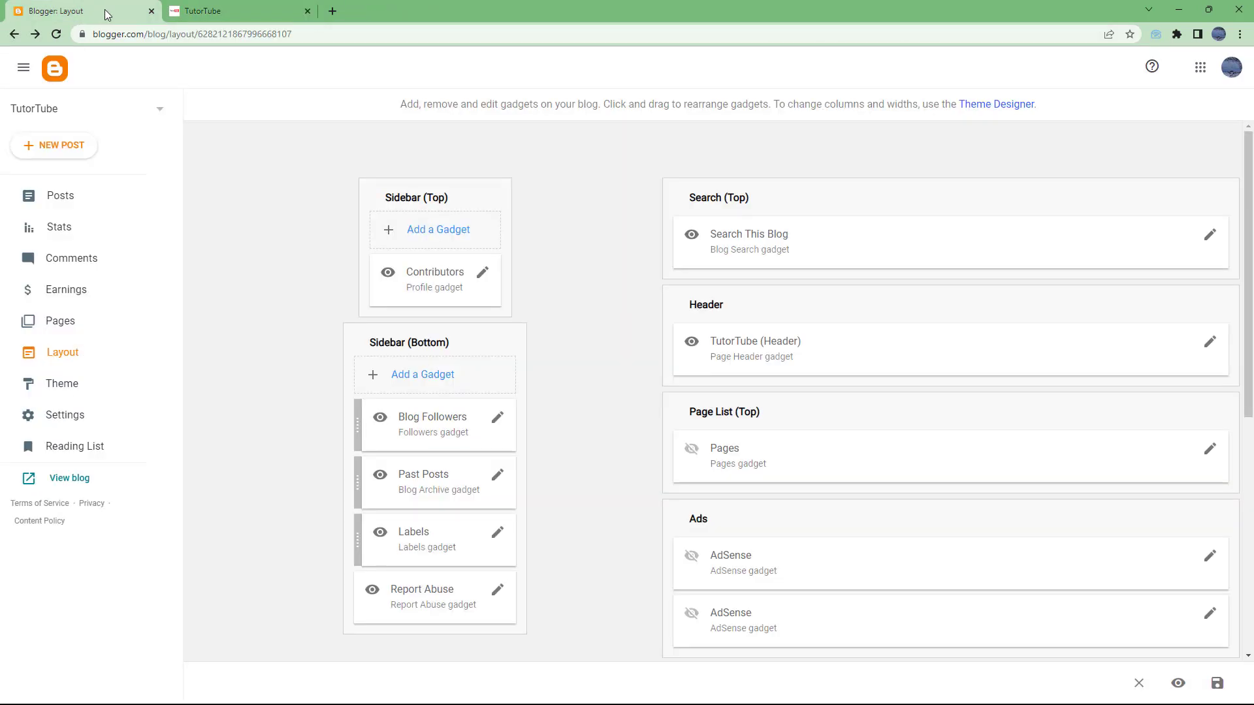